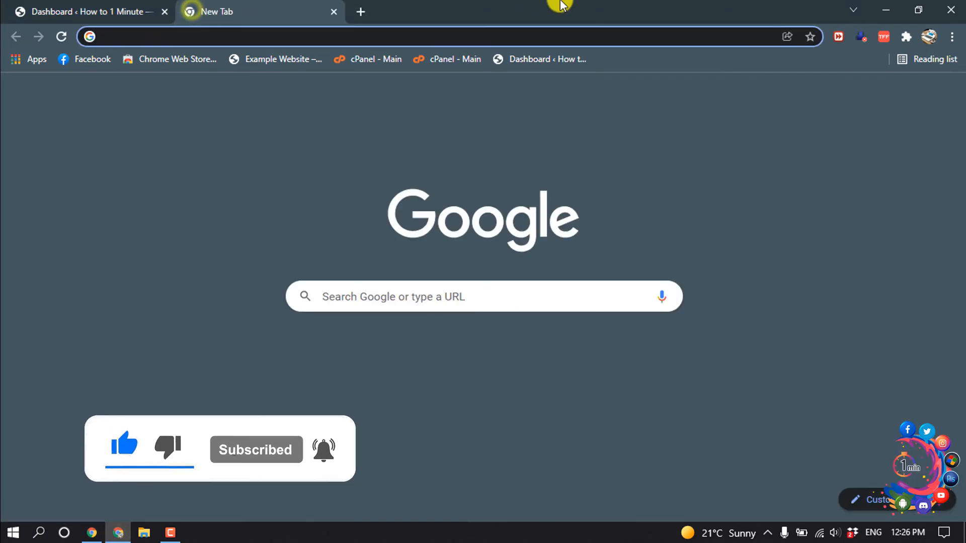
# Go to elfsight.com and open the Sign Up Free form at its Email field
pyautogui.write('elfsight.com')
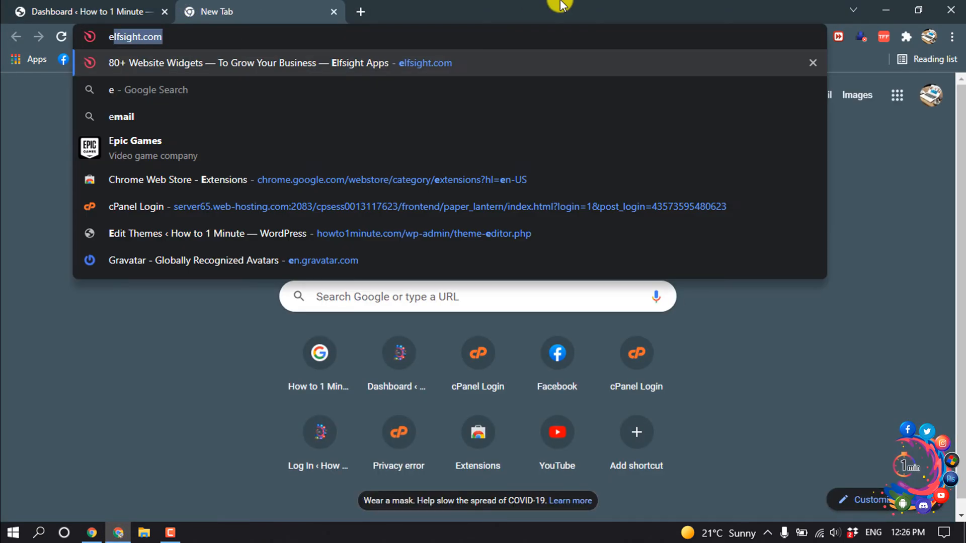
pyautogui.click(277, 63)
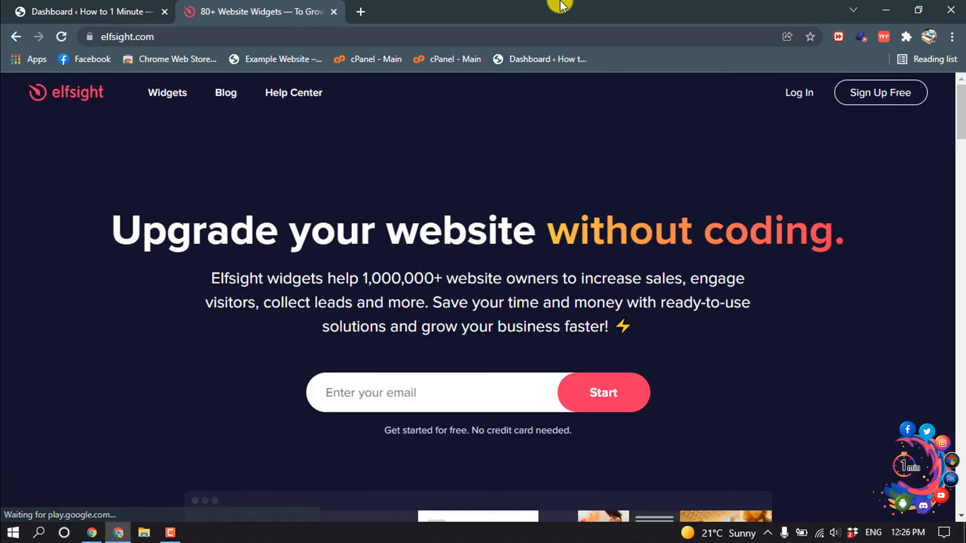
pyautogui.click(880, 92)
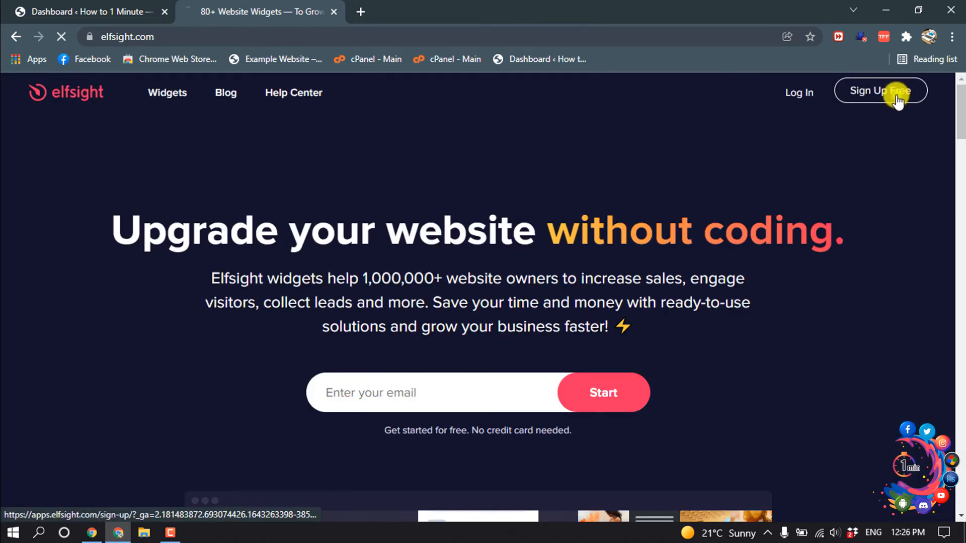
pyautogui.click(881, 90)
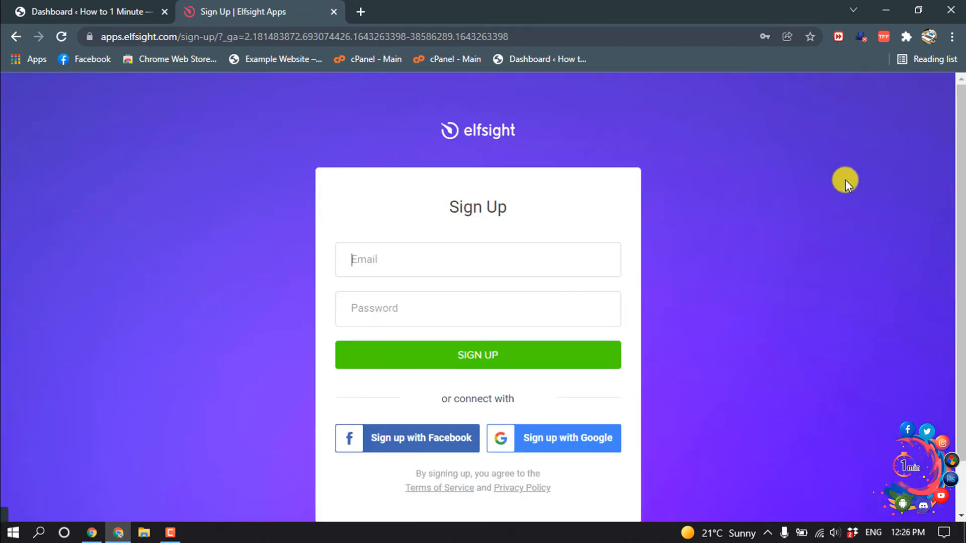
pyautogui.click(478, 355)
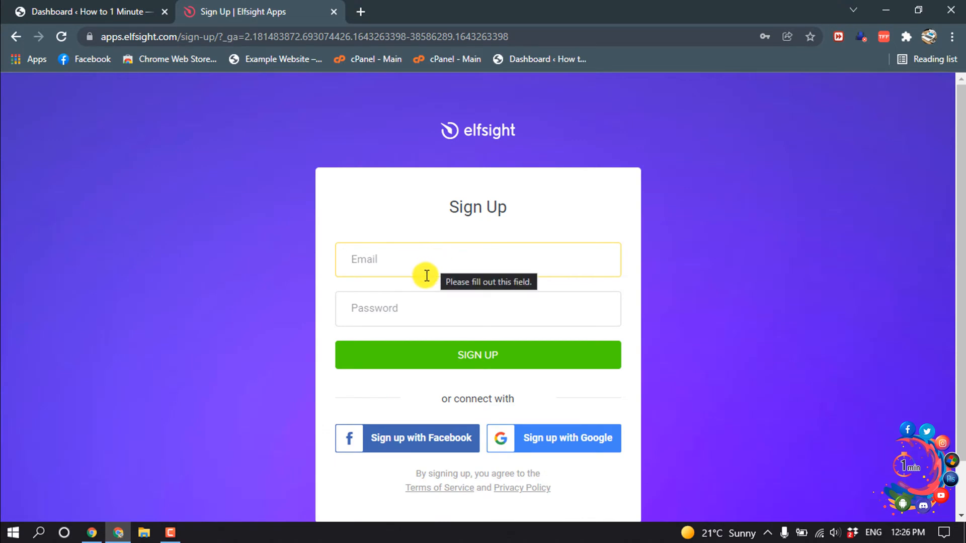
# Search '10 minute email', open 10 Minute Mail, and copy its disposable address
pyautogui.click(529, 11)
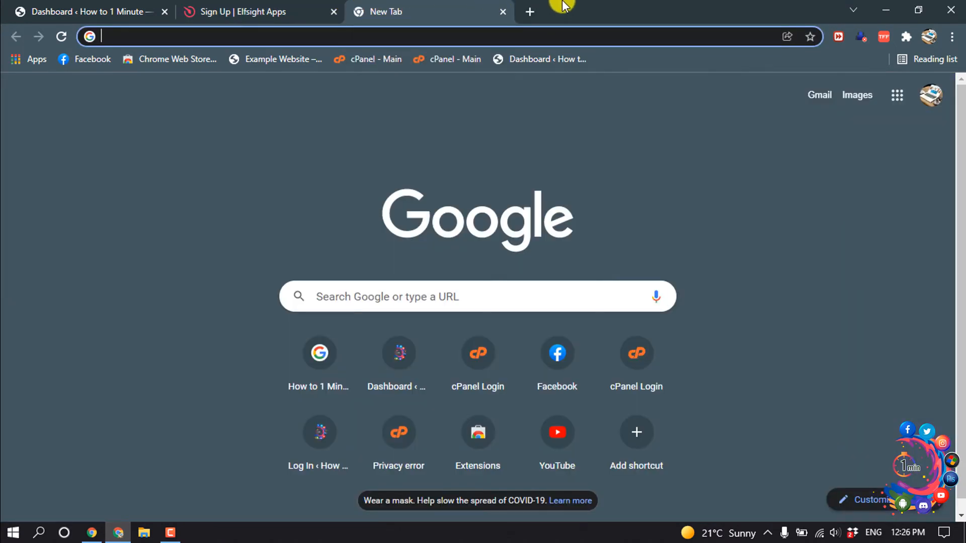
pyautogui.write('127.0.0.1')
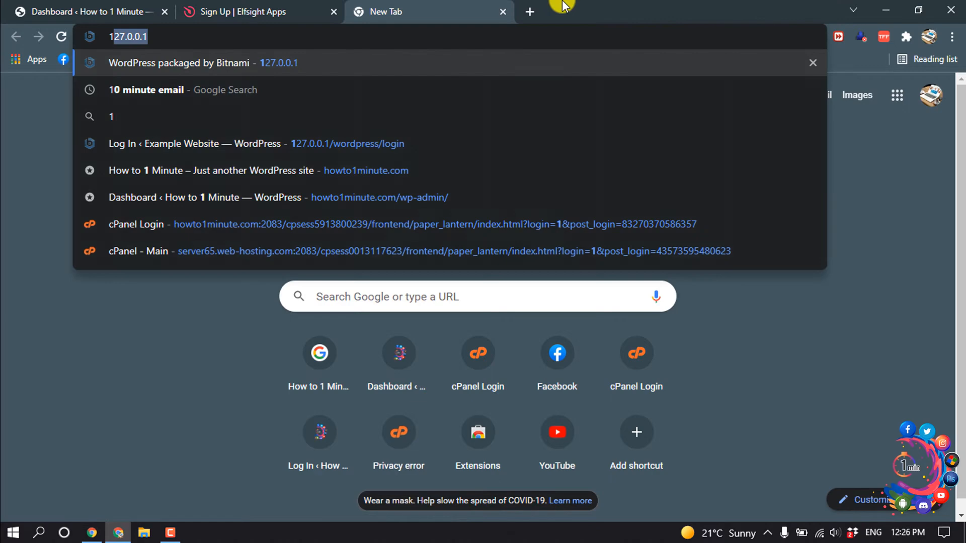
pyautogui.write('10 minute email')
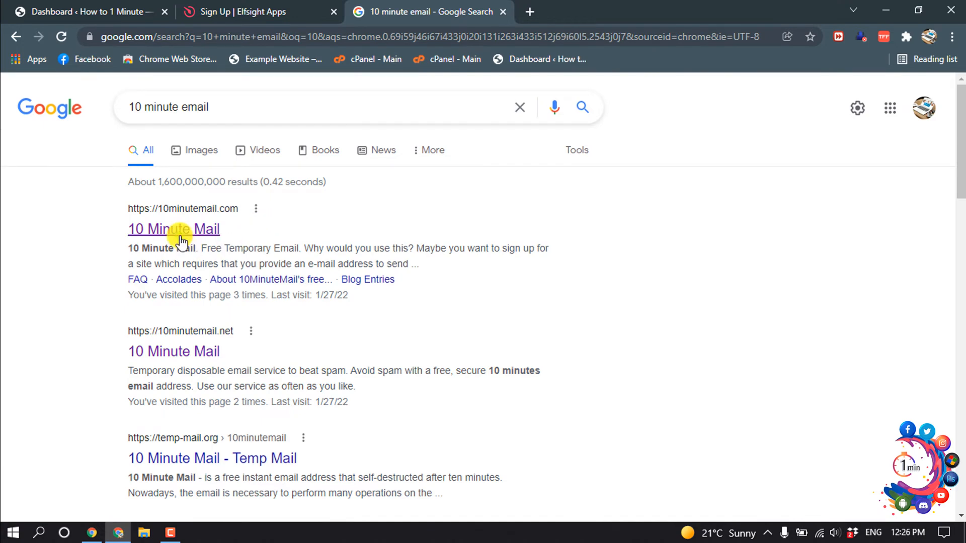
pyautogui.click(173, 228)
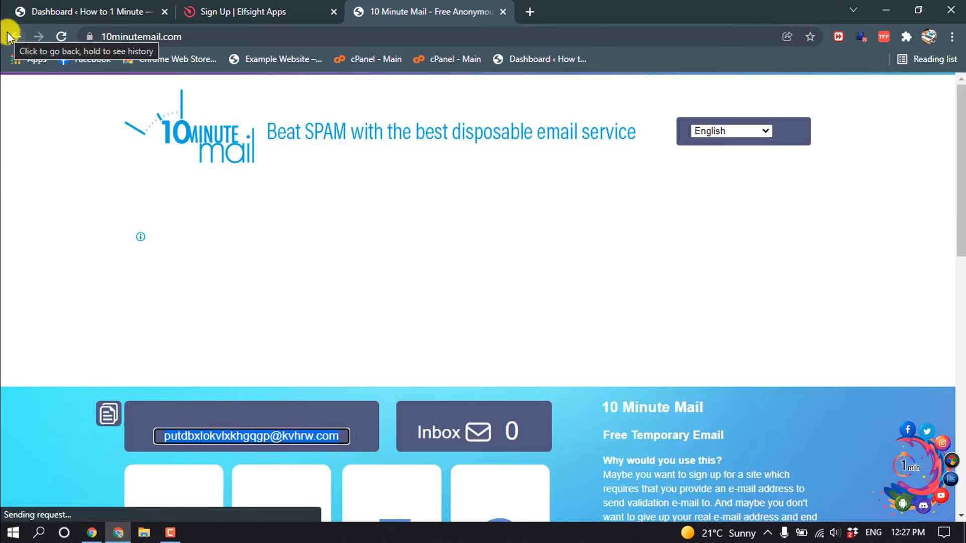
pyautogui.scroll(-3)
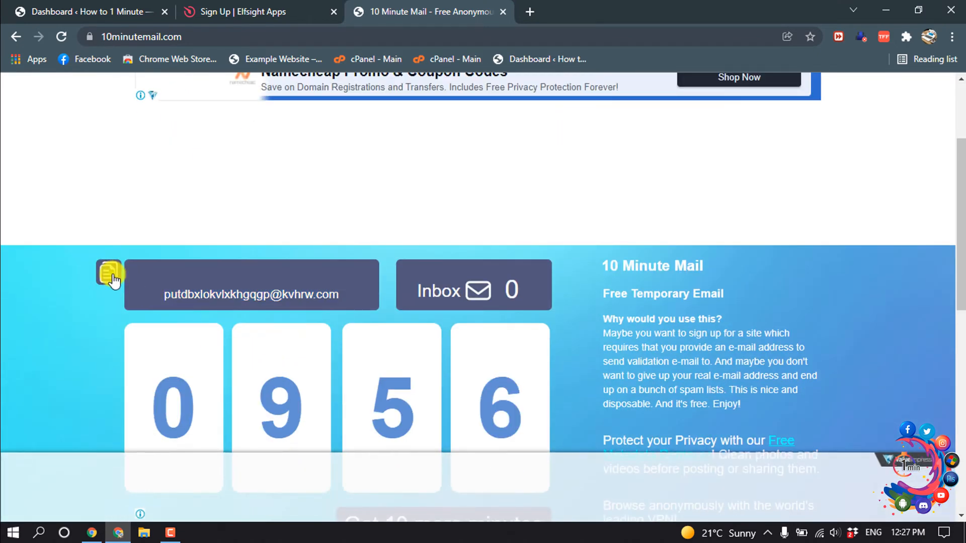
pyautogui.click(109, 273)
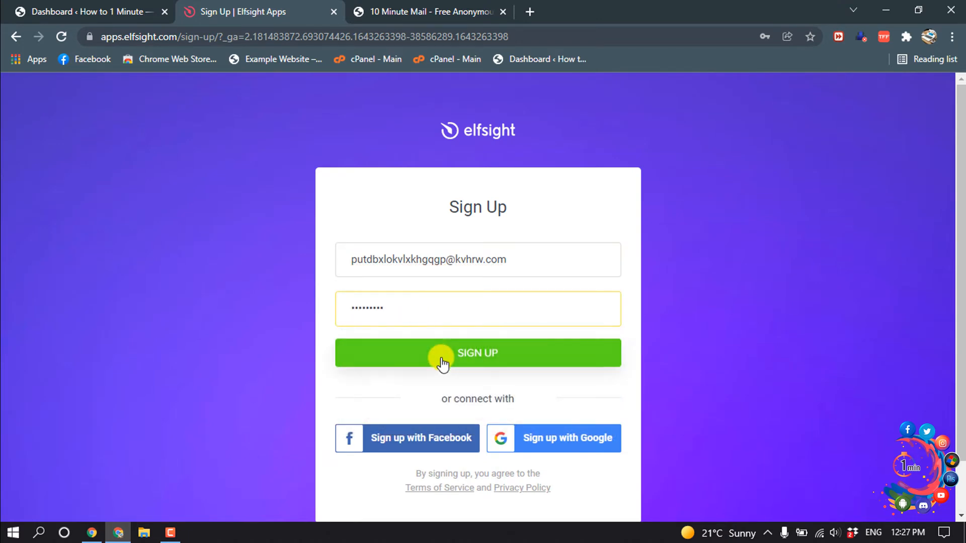
# Submit the Elfsight sign-up with the pasted disposable email and a password
pyautogui.click(478, 354)
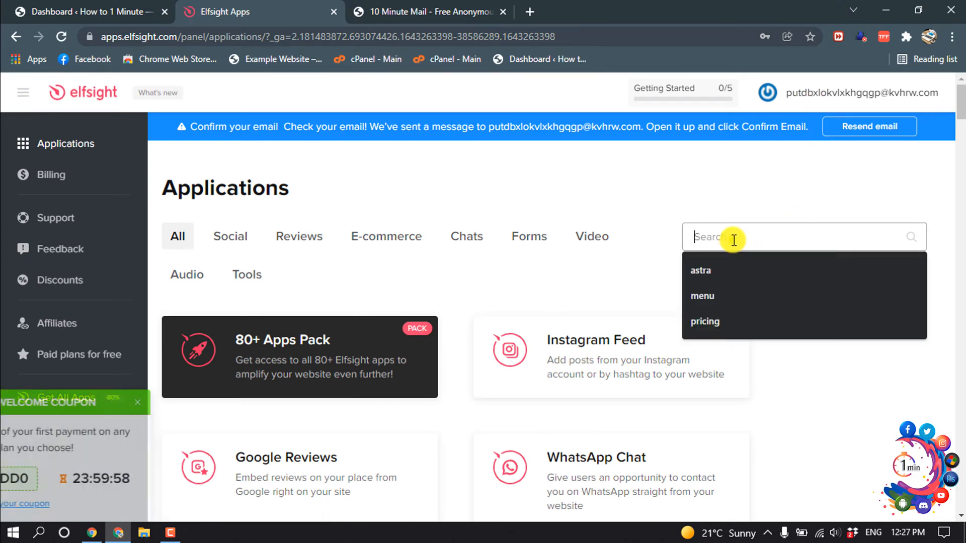
# Filter the applications to 'pricing' and create a Pricing Table widget
pyautogui.click(705, 322)
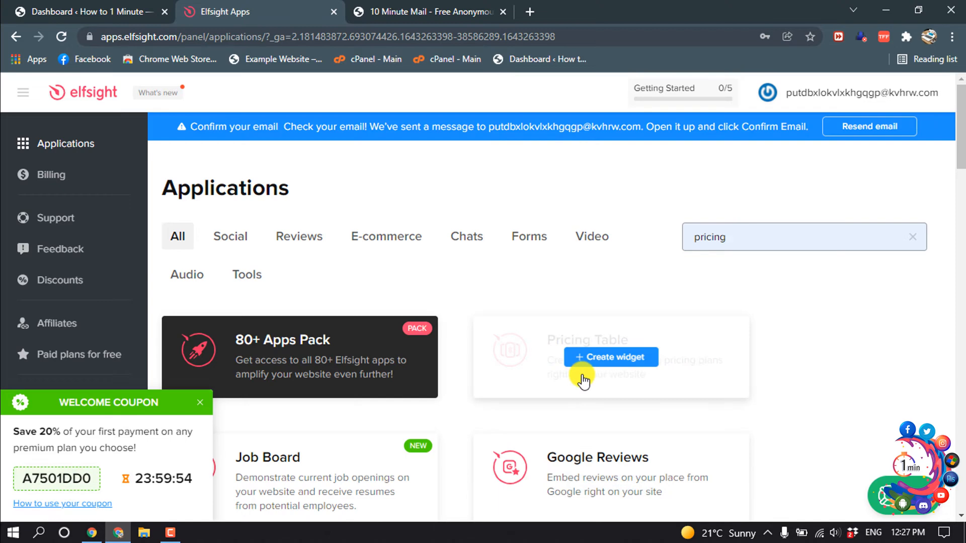
pyautogui.click(610, 357)
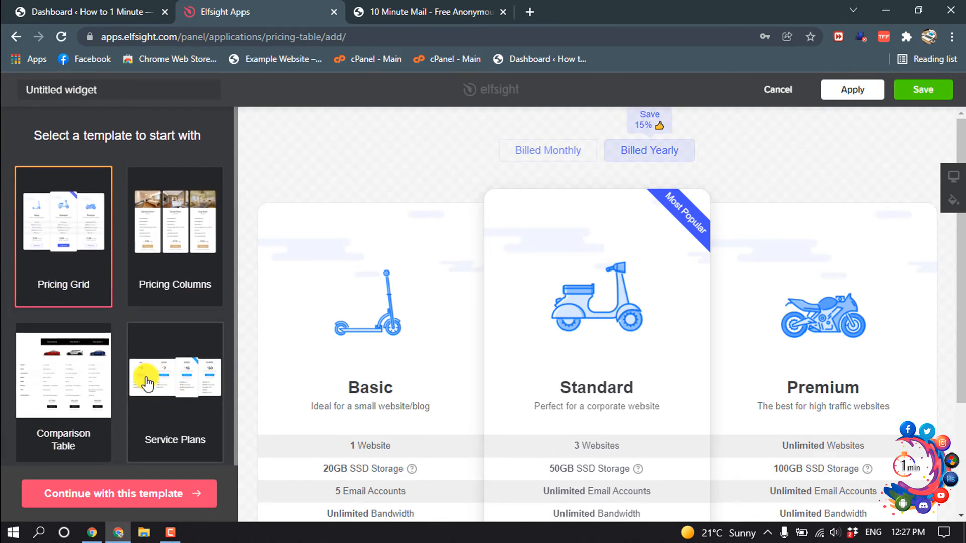
pyautogui.moveTo(135, 259)
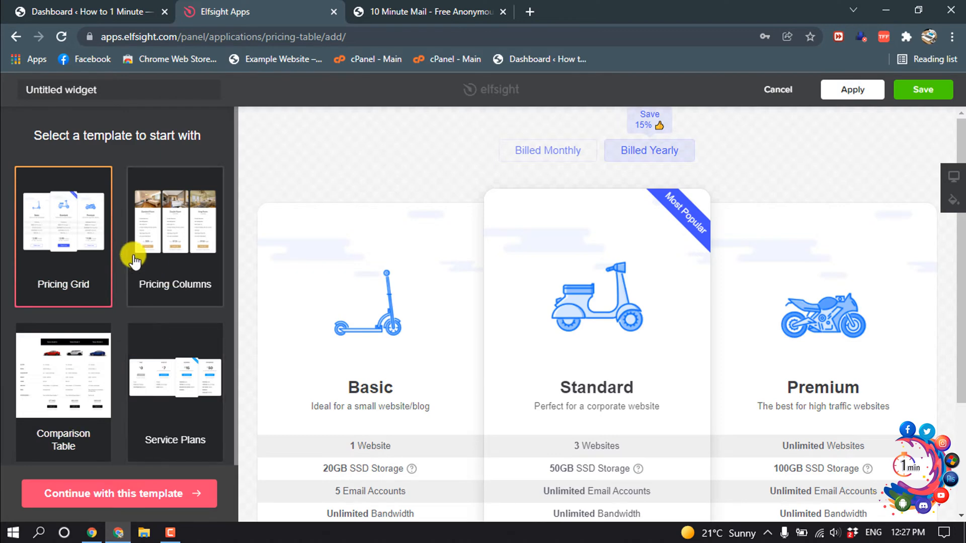
# Choose the Pricing Columns hotel-room template and continue with it
pyautogui.click(175, 228)
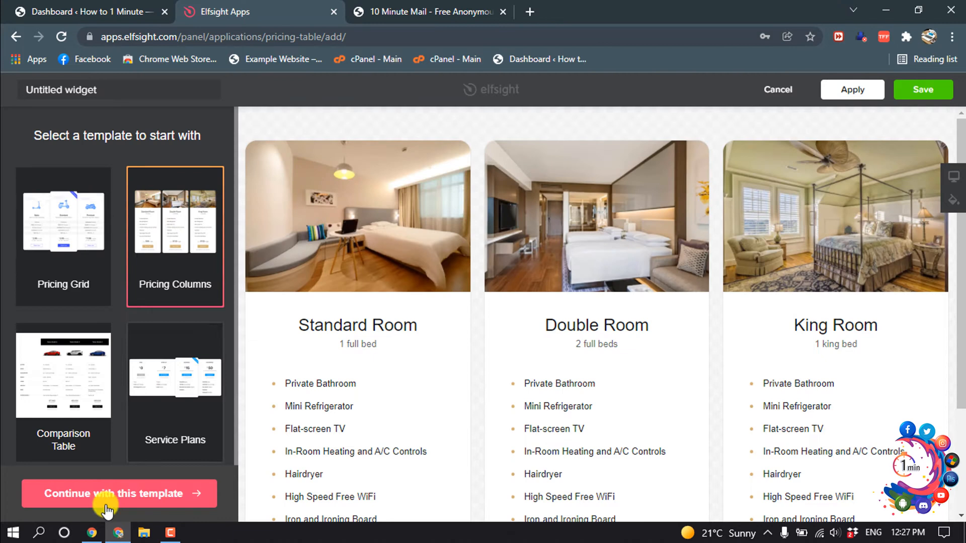
pyautogui.click(119, 493)
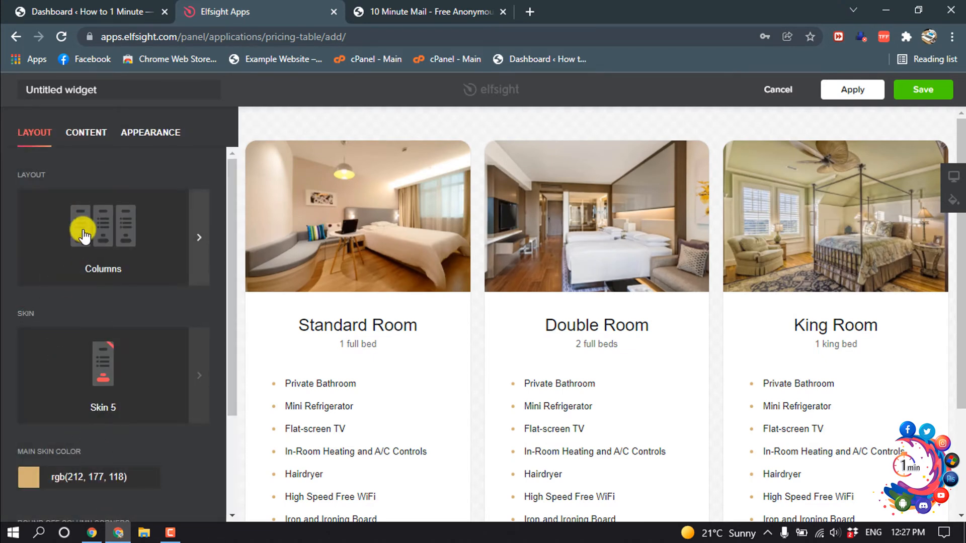
pyautogui.moveTo(176, 255)
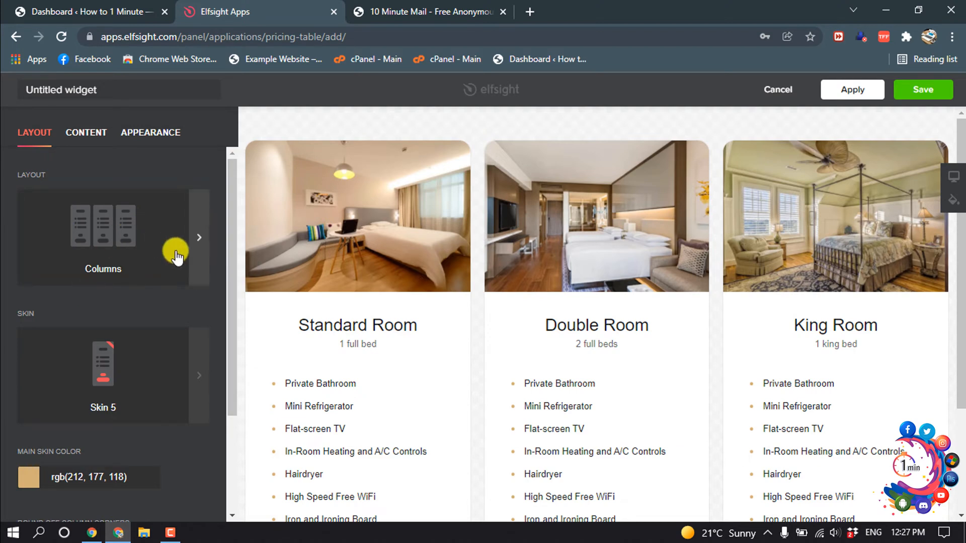
# Keep the Columns layout and Skin 5, and set Main Skin Color to rgb(251, 158, 0)
pyautogui.click(198, 238)
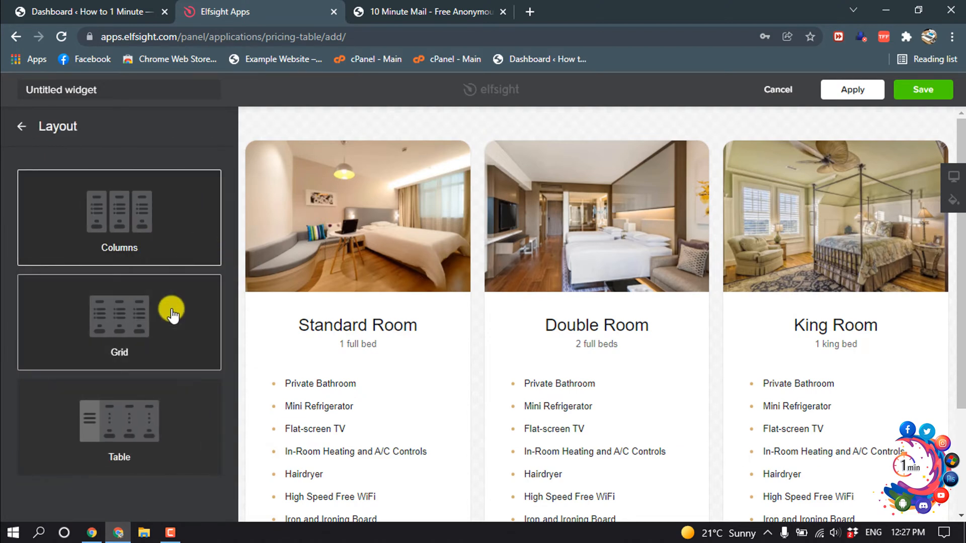
pyautogui.moveTo(93, 355)
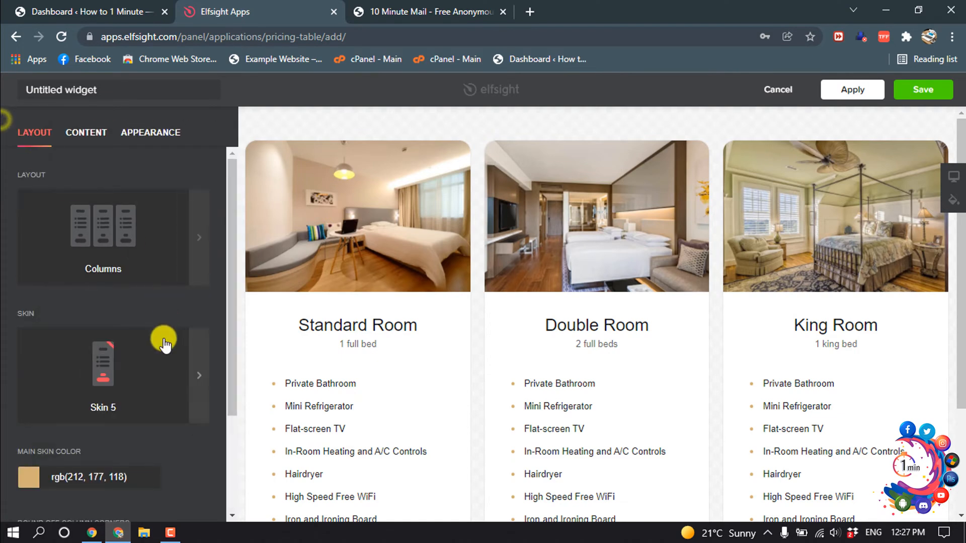
pyautogui.scroll(-3)
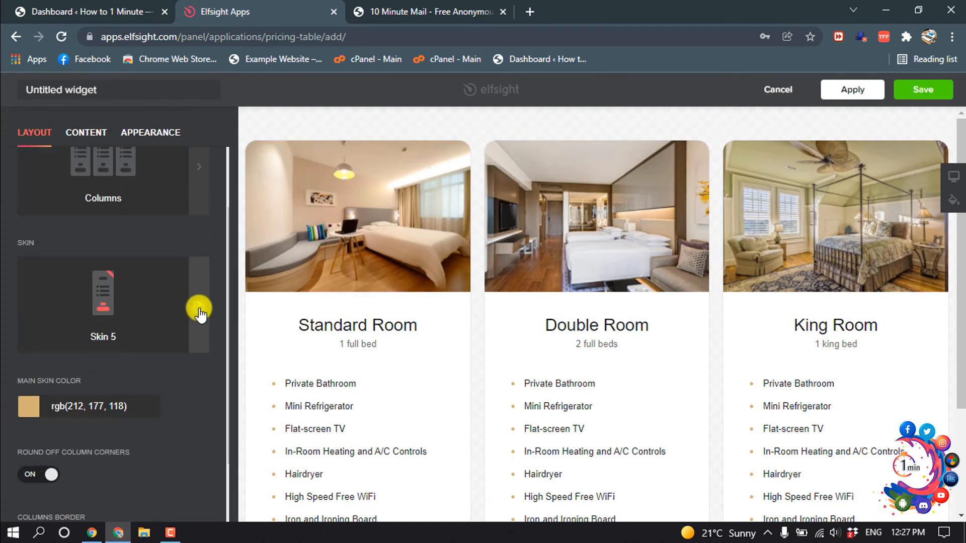
pyautogui.click(103, 292)
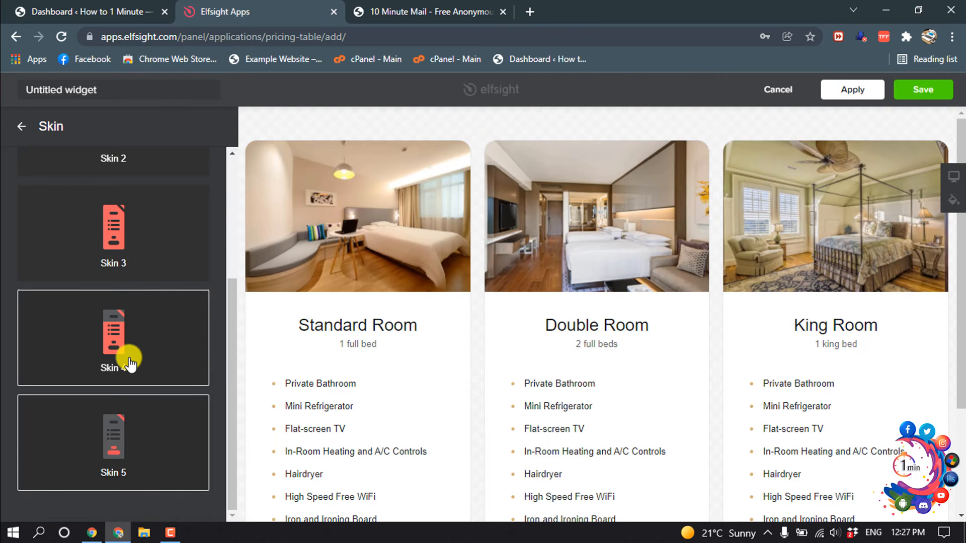
pyautogui.click(114, 338)
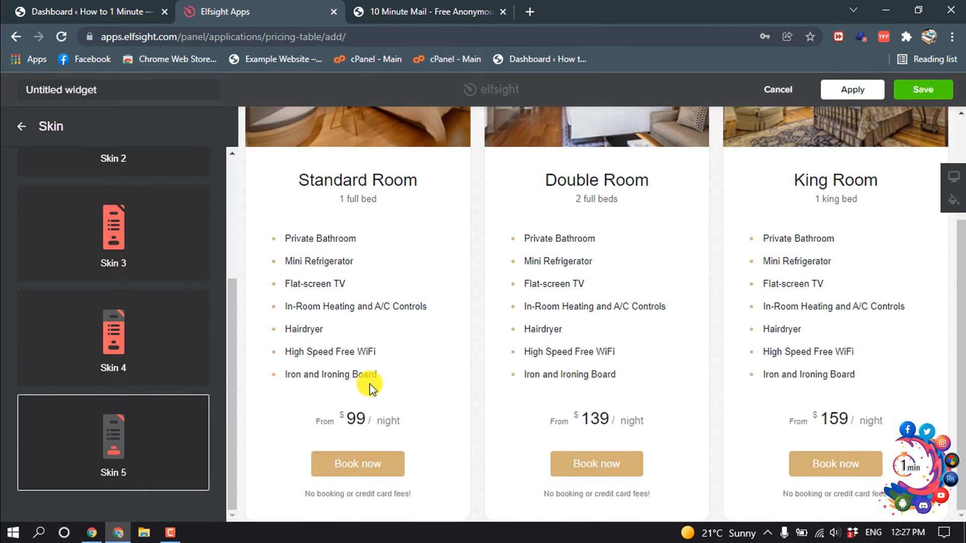
pyautogui.click(21, 126)
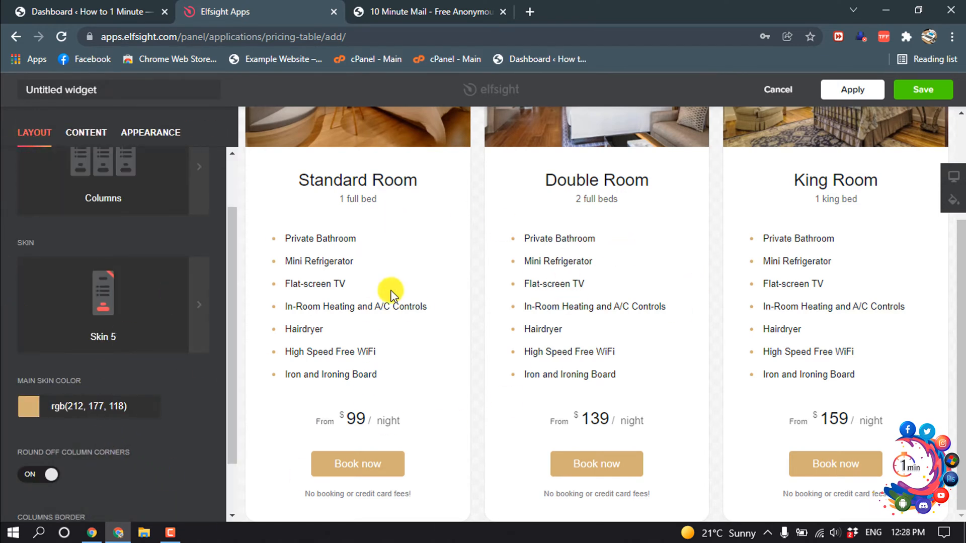
pyautogui.moveTo(590, 332)
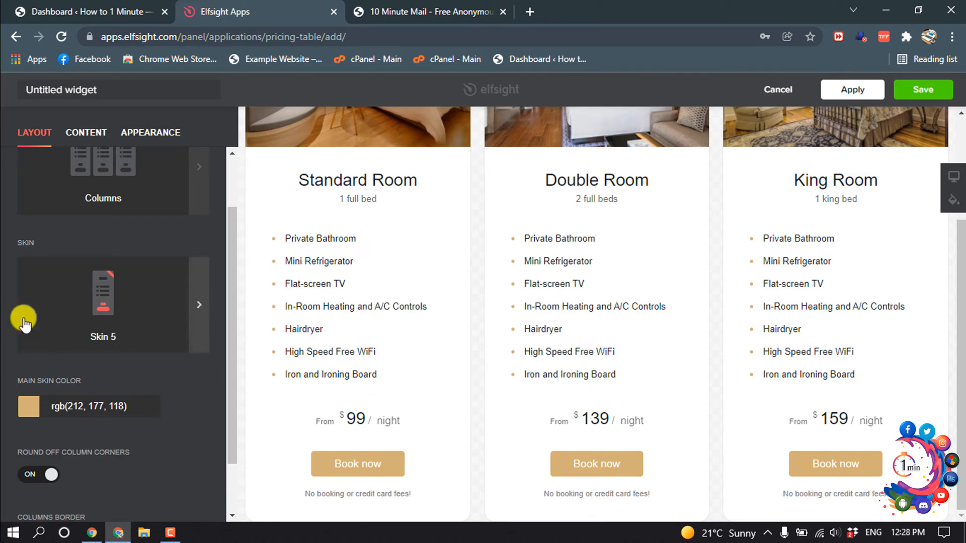
pyautogui.scroll(-3)
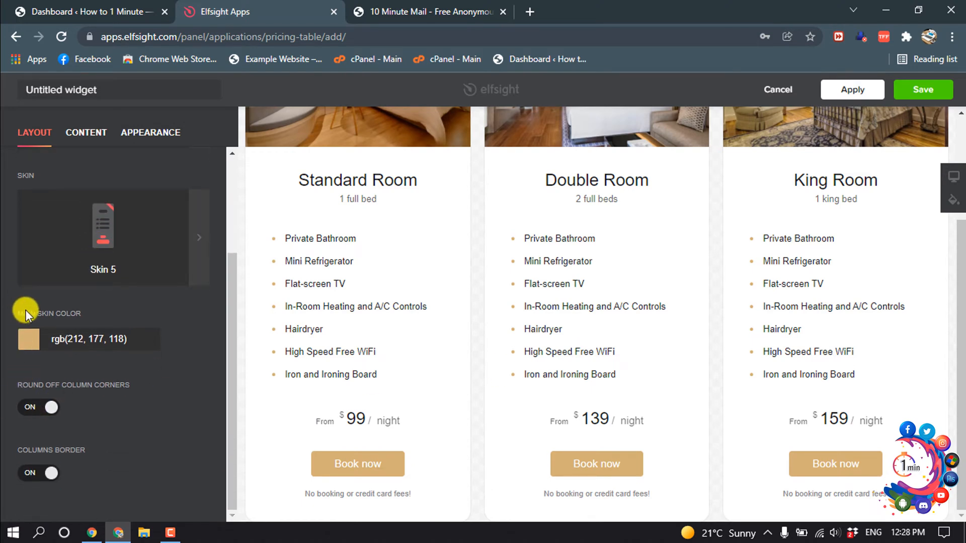
pyautogui.click(29, 340)
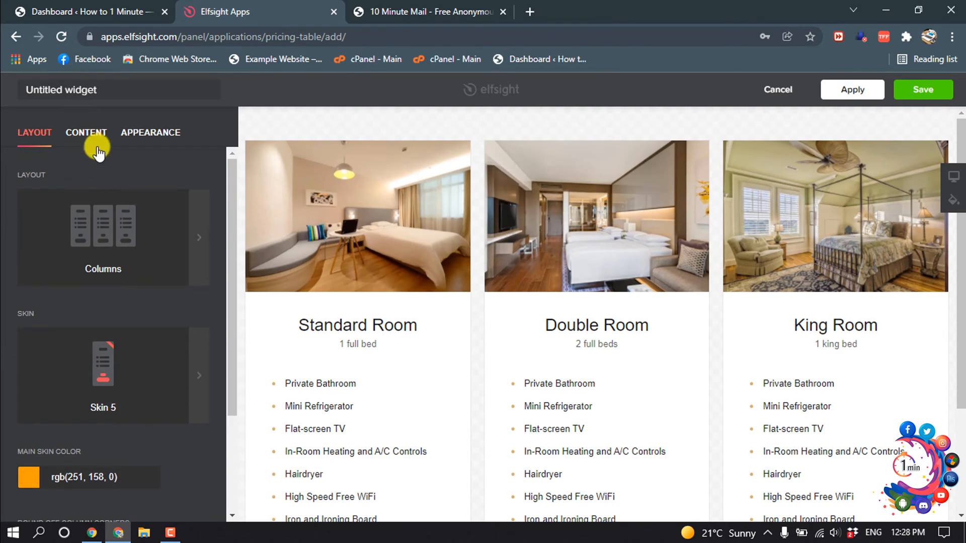
# Review the Standard Room, Double Room and King Room content items, then save
pyautogui.click(85, 132)
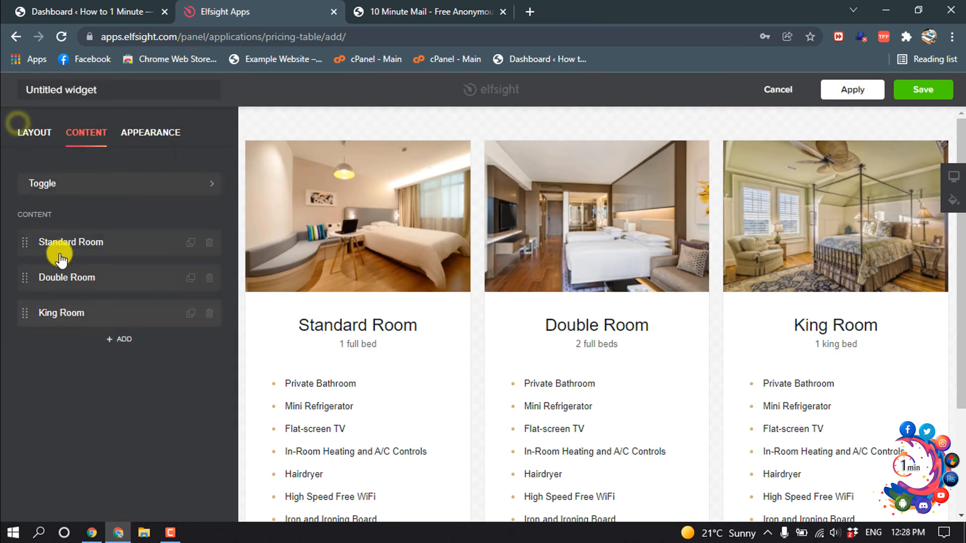
pyautogui.moveTo(40, 273)
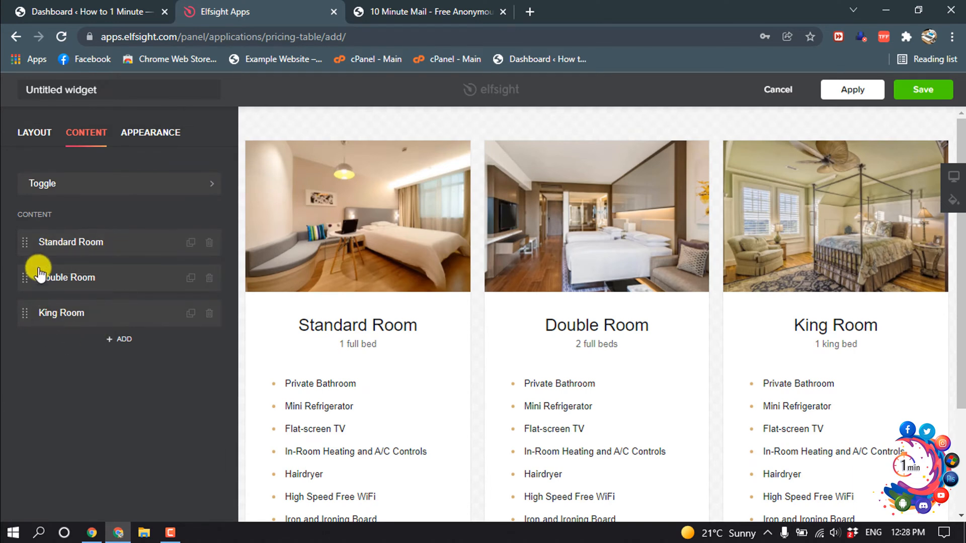
pyautogui.moveTo(82, 261)
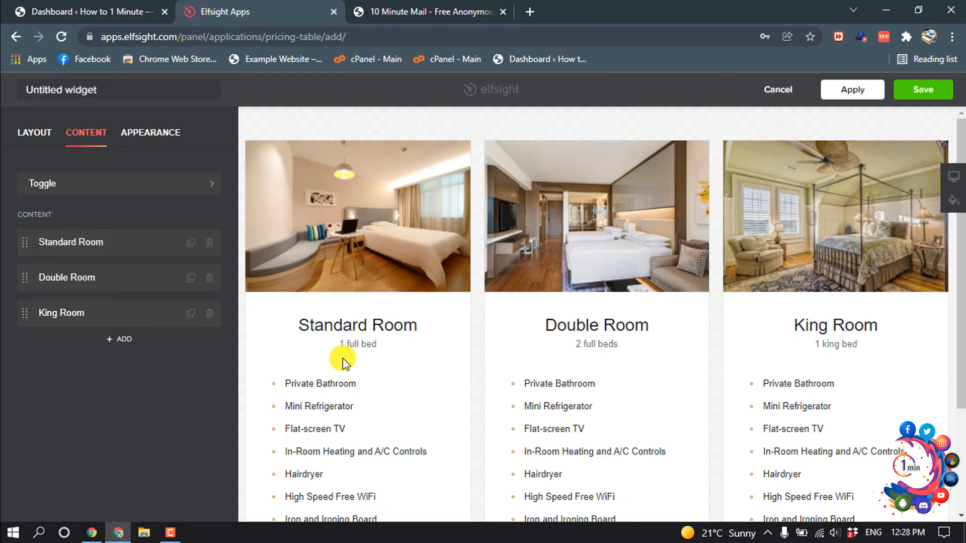
pyautogui.moveTo(137, 329)
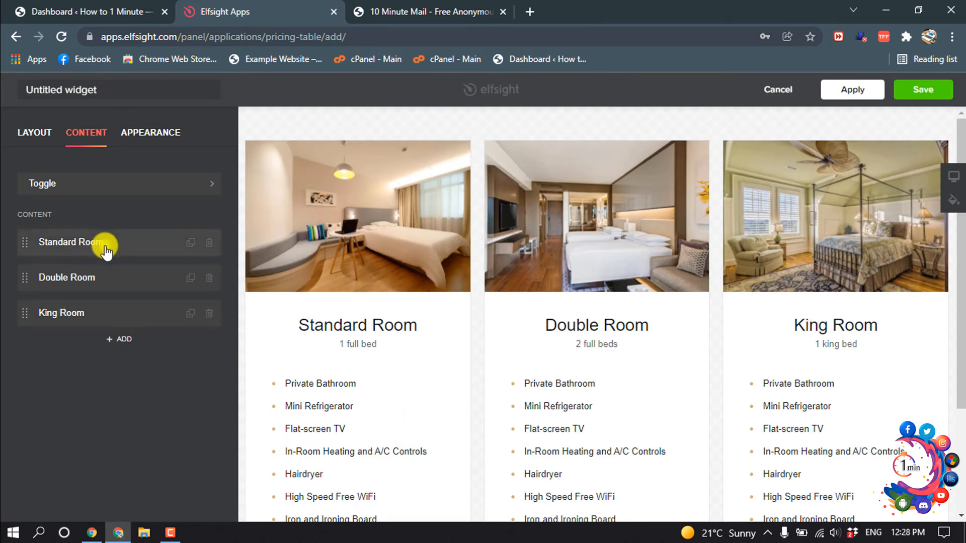
pyautogui.click(83, 241)
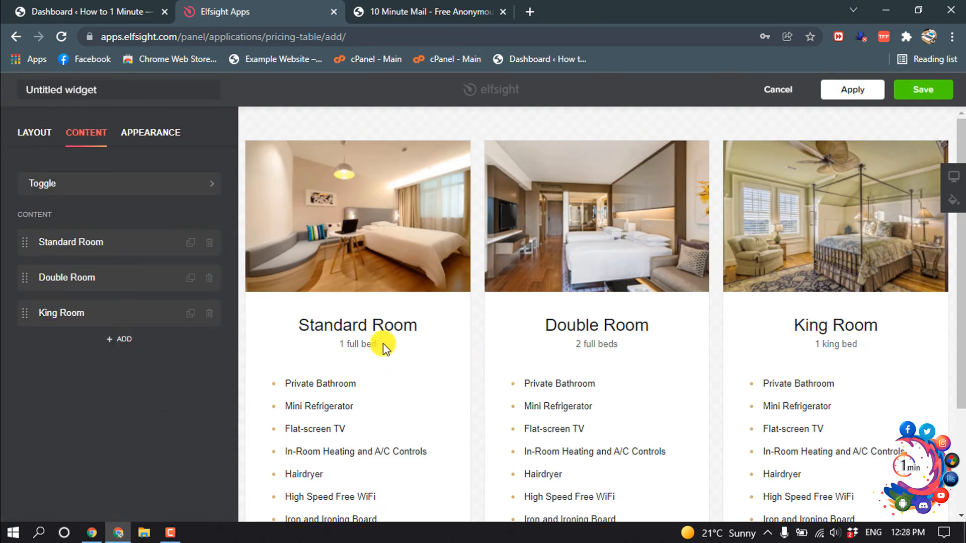
pyautogui.click(923, 90)
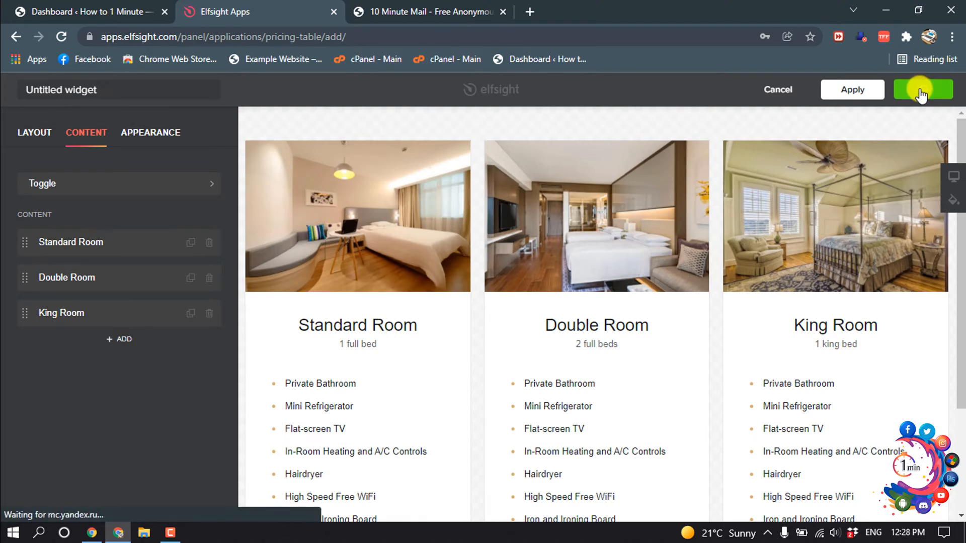
# Save the widget, select the free Lite plan, and copy the embed code
pyautogui.click(922, 90)
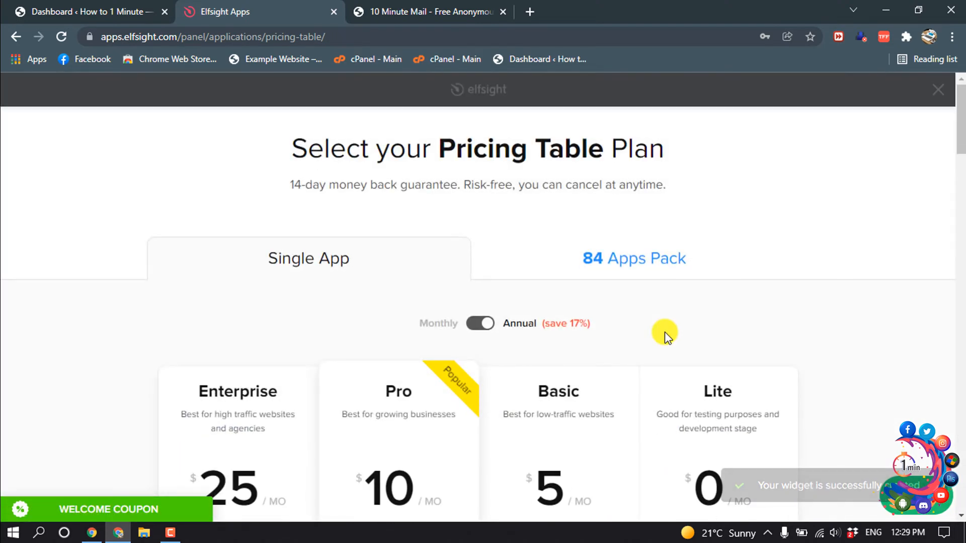
pyautogui.scroll(-3)
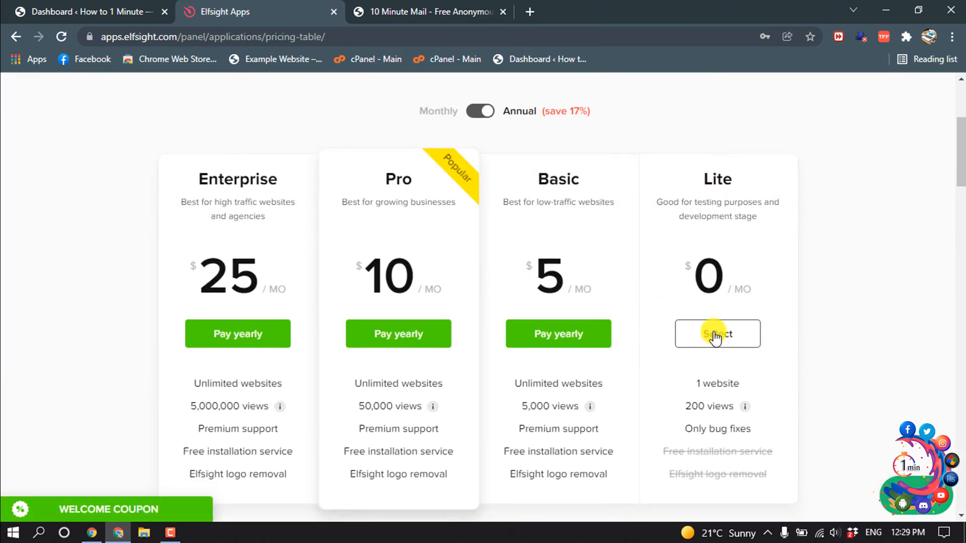
pyautogui.click(717, 335)
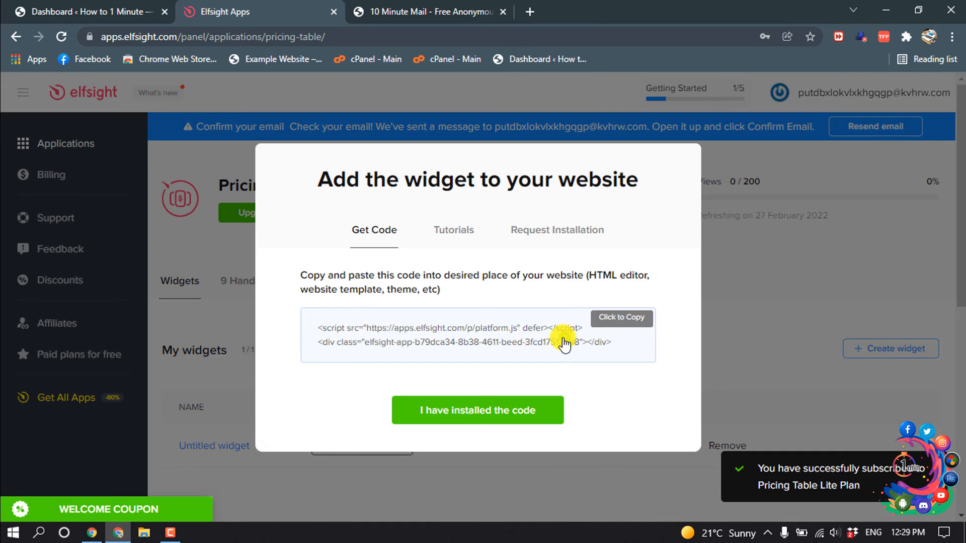
pyautogui.click(621, 318)
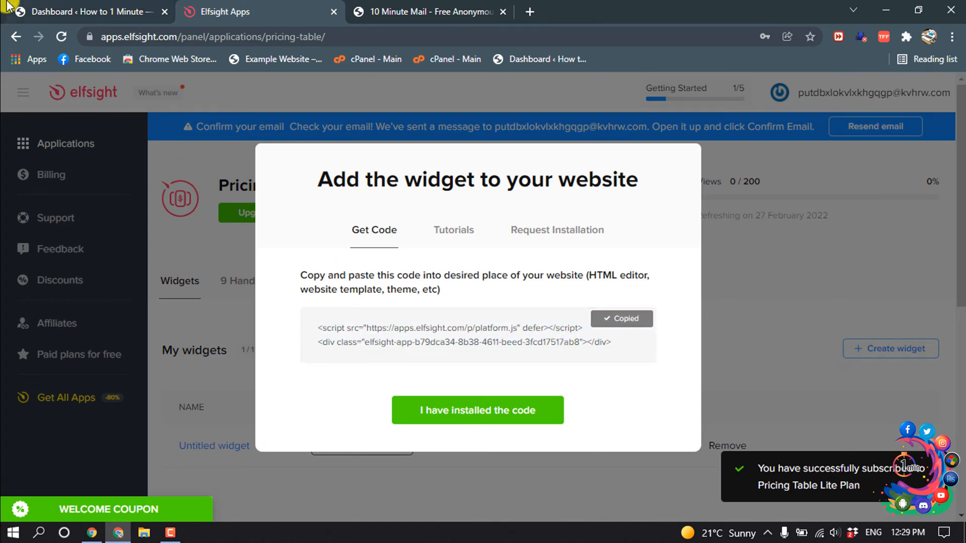
pyautogui.click(86, 12)
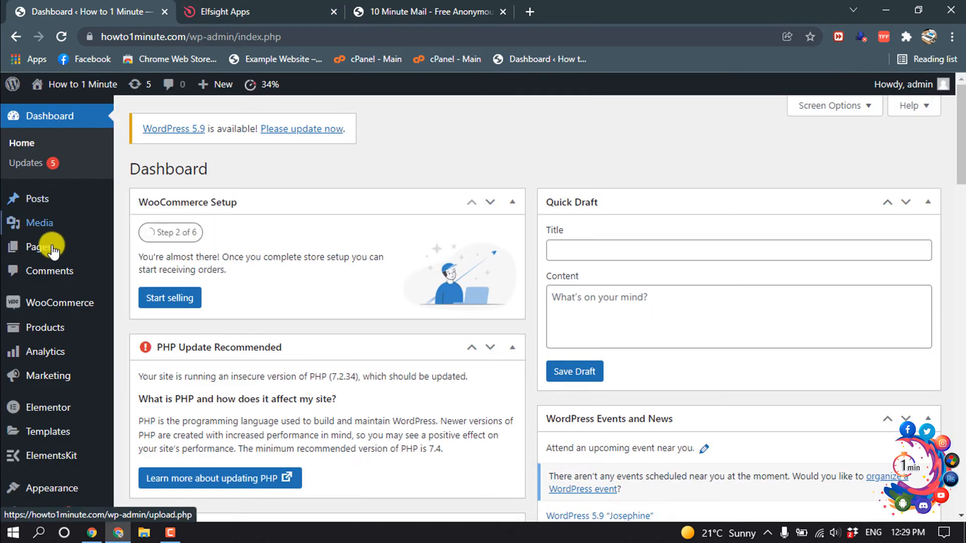
# From the Pages list, open the Pricing Table page in the block editor
pyautogui.click(41, 247)
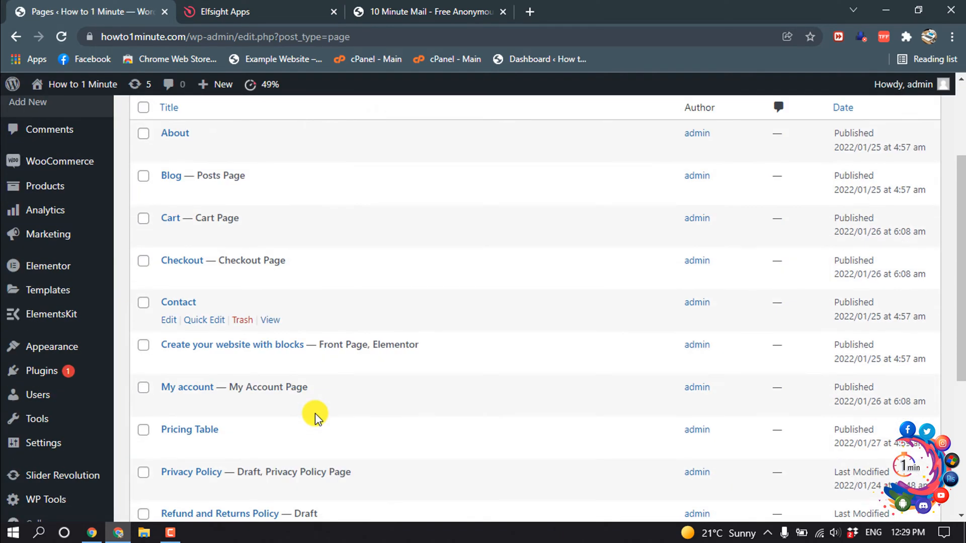
pyautogui.scroll(-3)
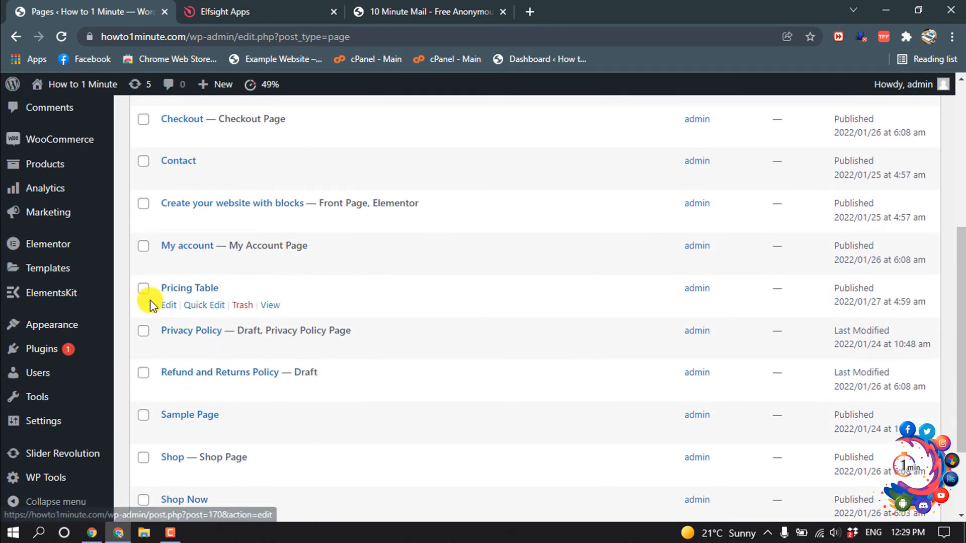
pyautogui.click(168, 305)
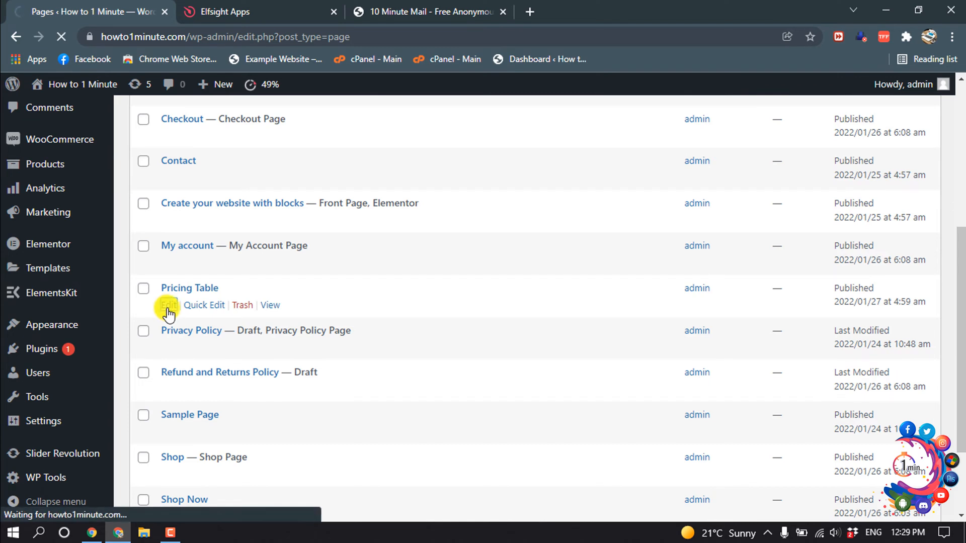
pyautogui.click(168, 305)
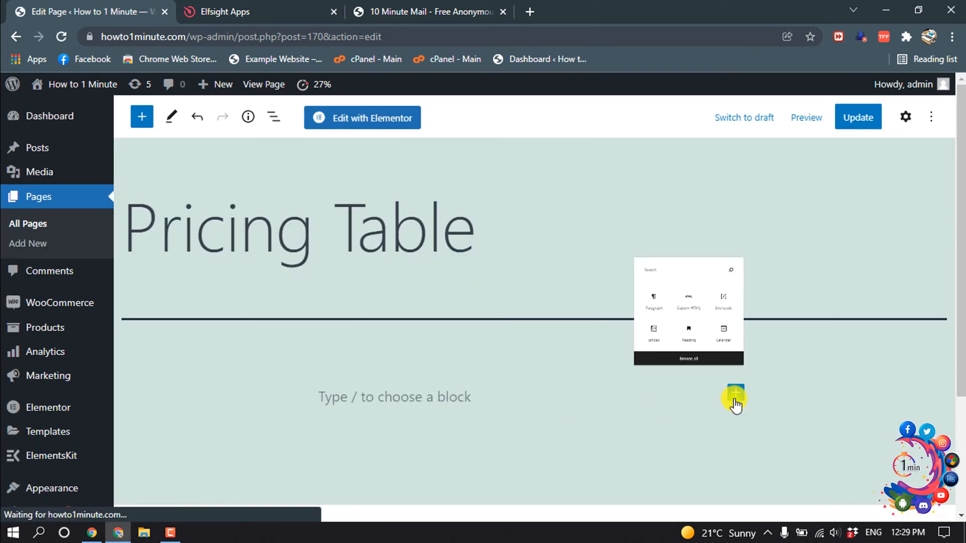
# Add a Custom HTML block with the Elfsight embed code and update the page
pyautogui.click(735, 393)
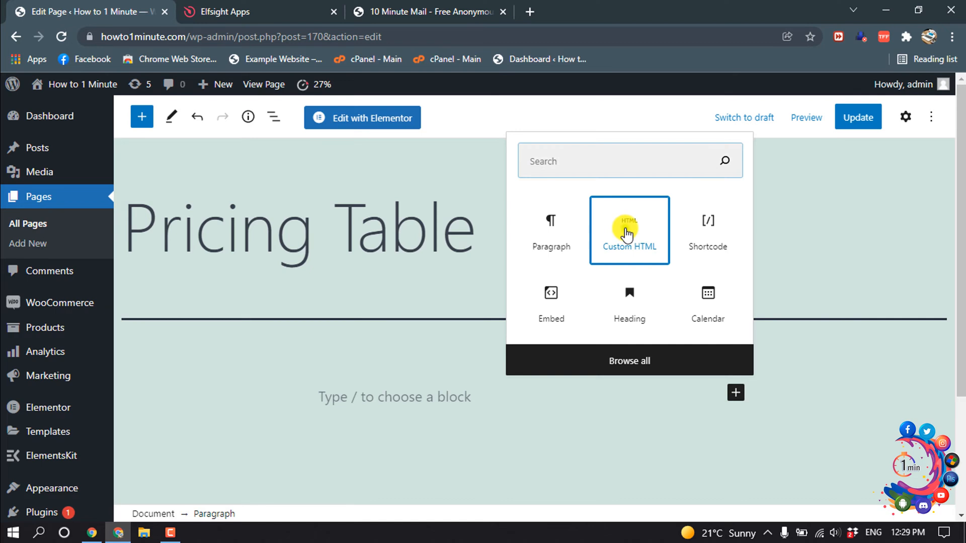
pyautogui.click(629, 231)
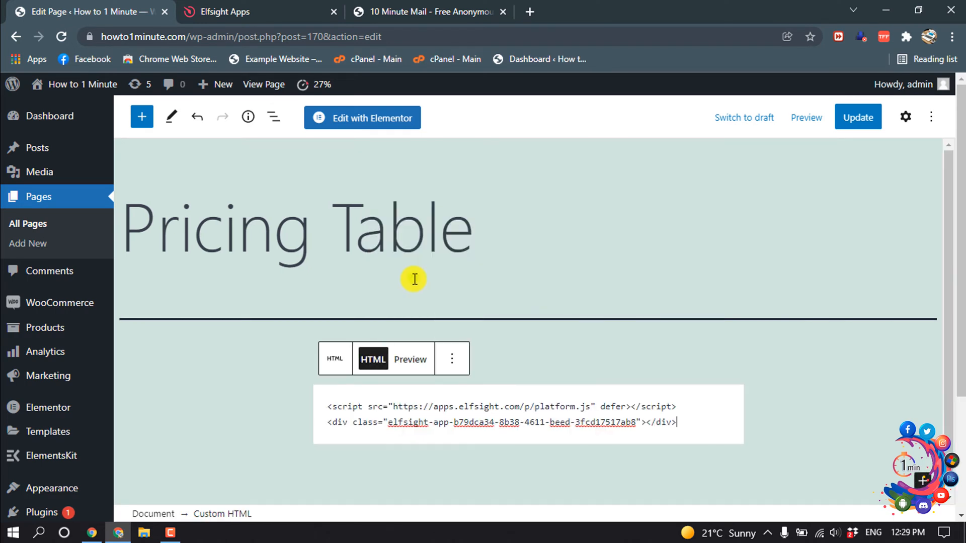
pyautogui.click(858, 117)
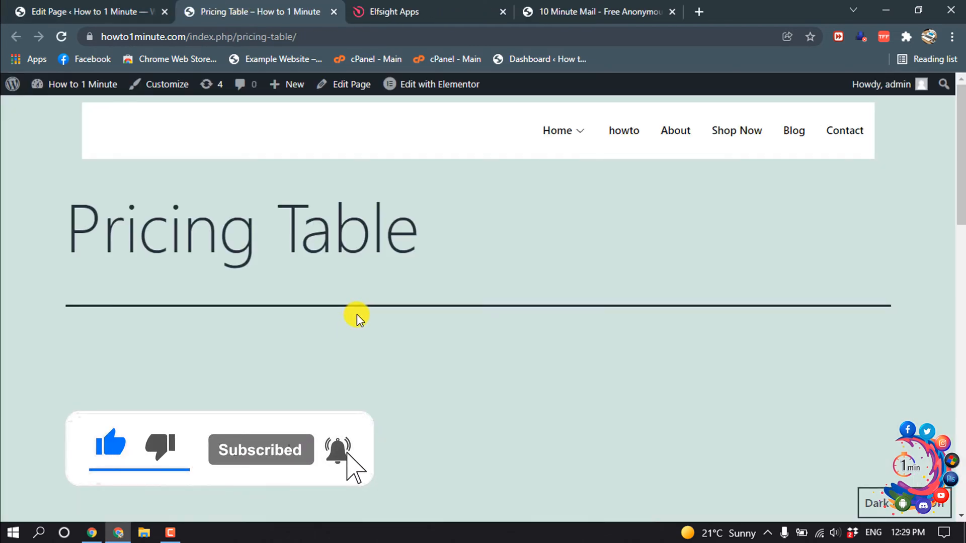
pyautogui.scroll(-3)
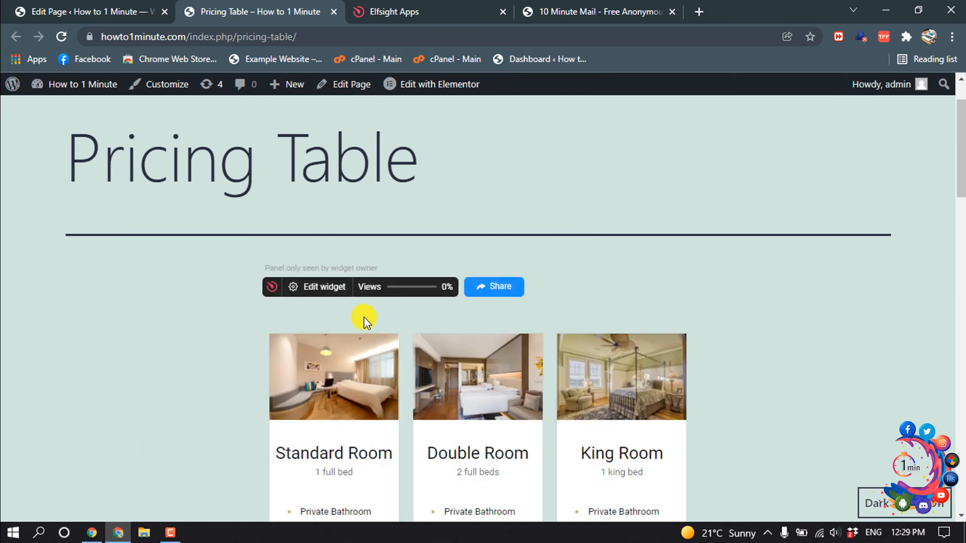
pyautogui.scroll(-3)
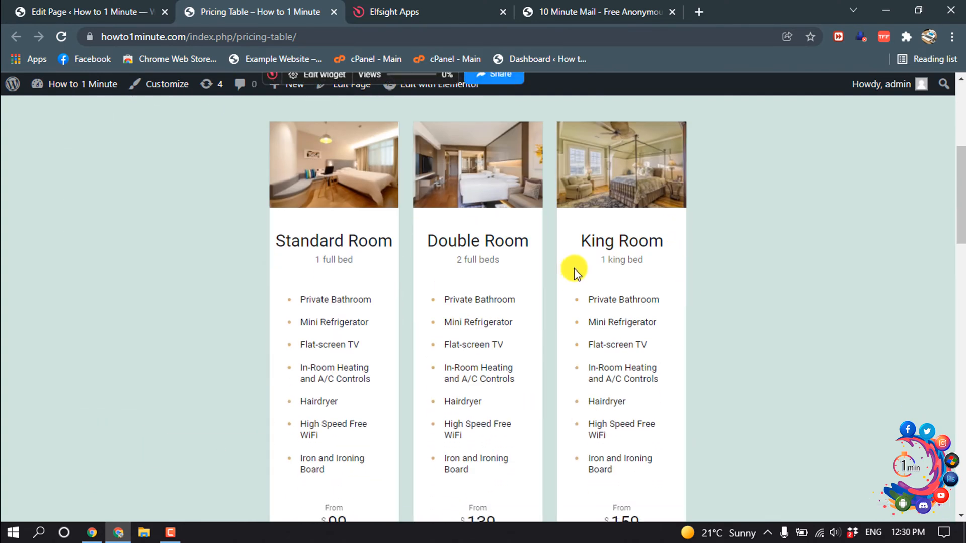
pyautogui.scroll(-3)
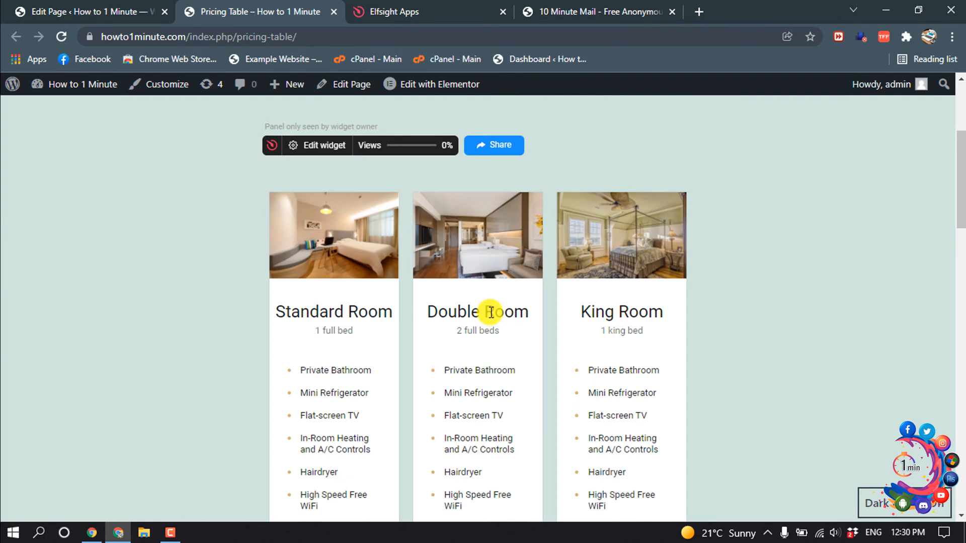
pyautogui.moveTo(572, 264)
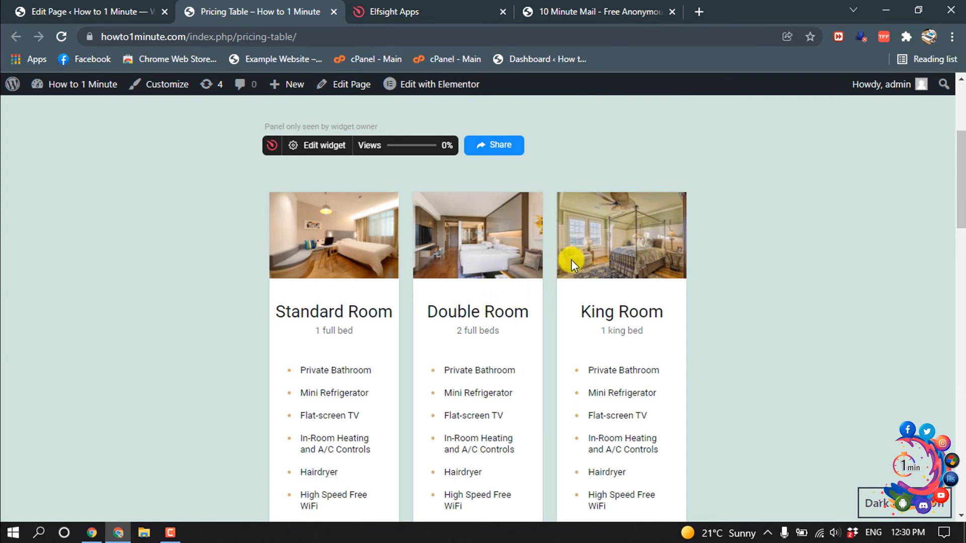
pyautogui.scroll(-3)
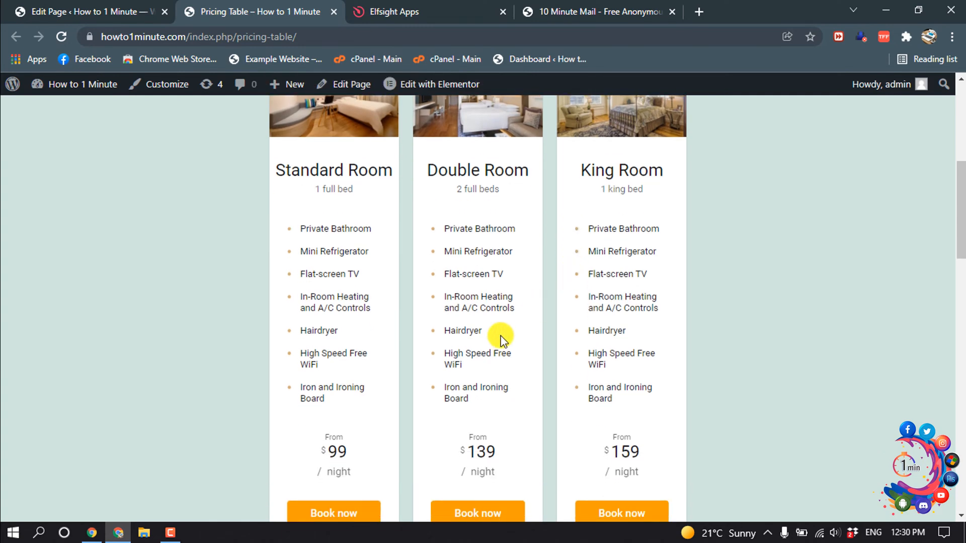